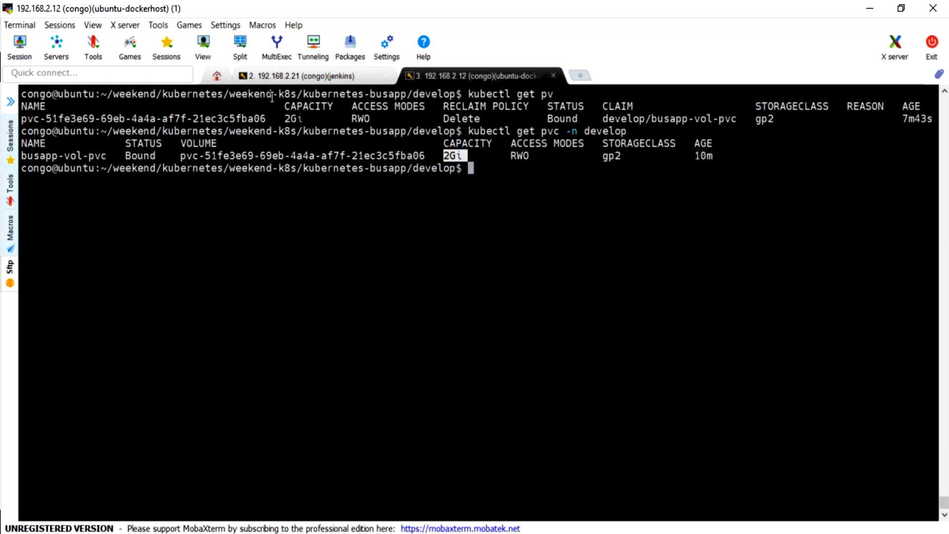
- Highlight busapp-vol-pvc's 2Gi capacity in the listing and search the command history
{"action": "double_click", "coordinate": [184, 156]}
{"action": "type", "text": "kubectl get pods -n develop"}
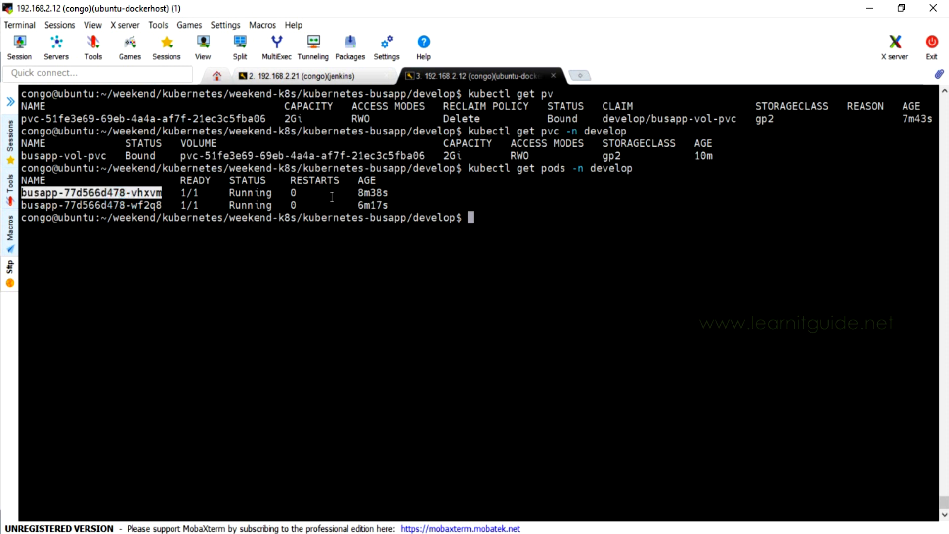
{"action": "key", "text": "ctrl+r"}
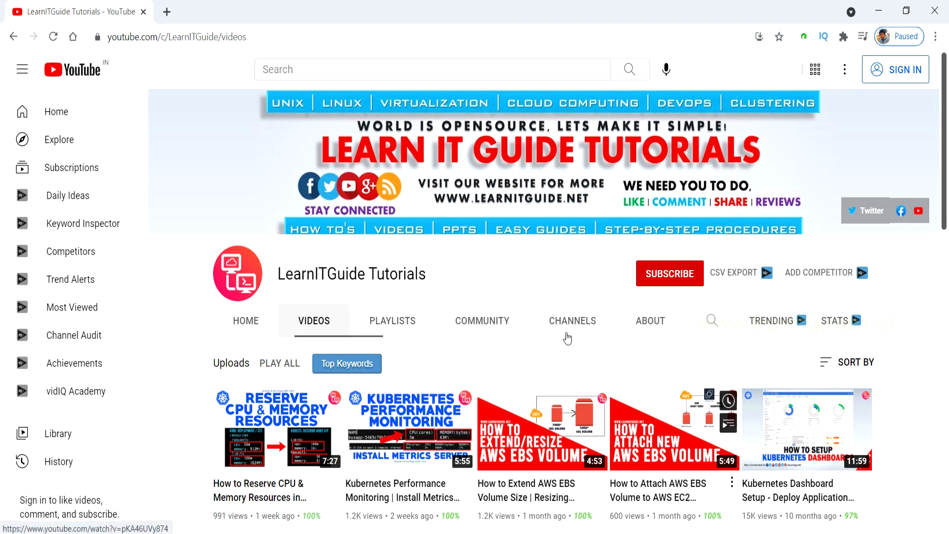
{"action": "scroll", "scroll_direction": "down", "scroll_amount": 3}
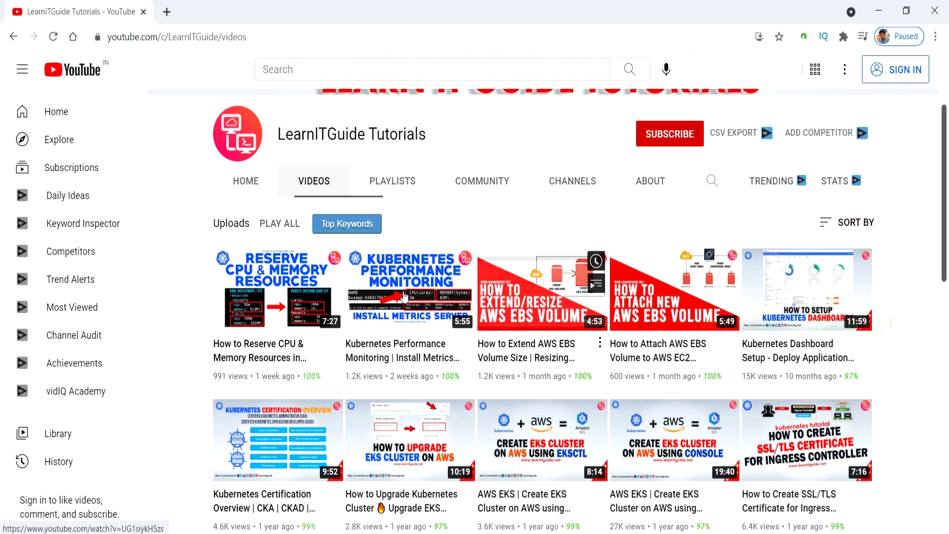
{"action": "scroll", "scroll_direction": "down", "scroll_amount": 3}
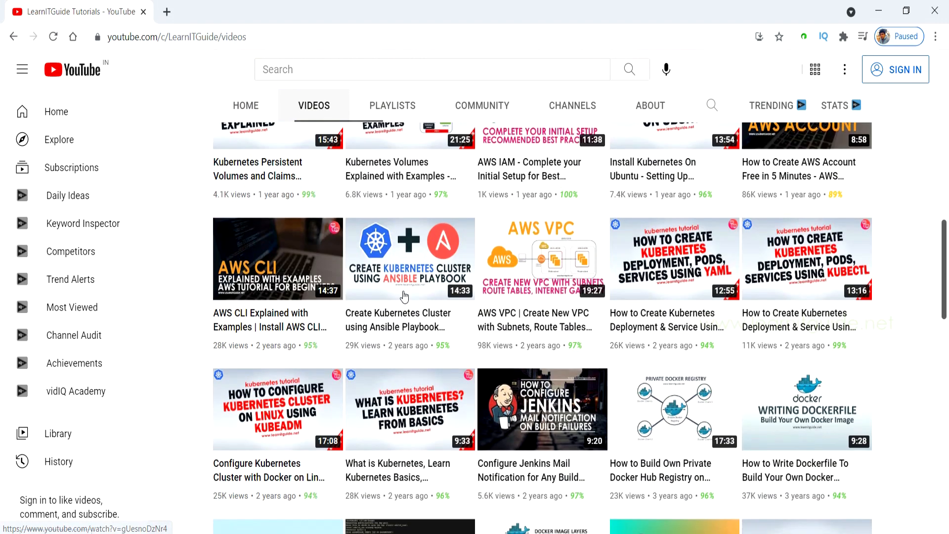
{"action": "scroll", "scroll_direction": "down", "scroll_amount": 3}
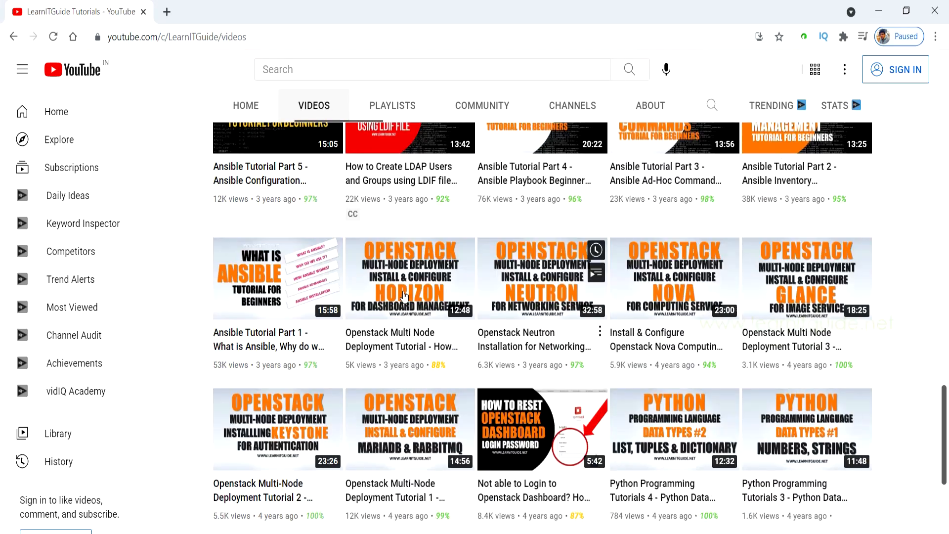
{"action": "scroll", "scroll_direction": "down", "scroll_amount": 3}
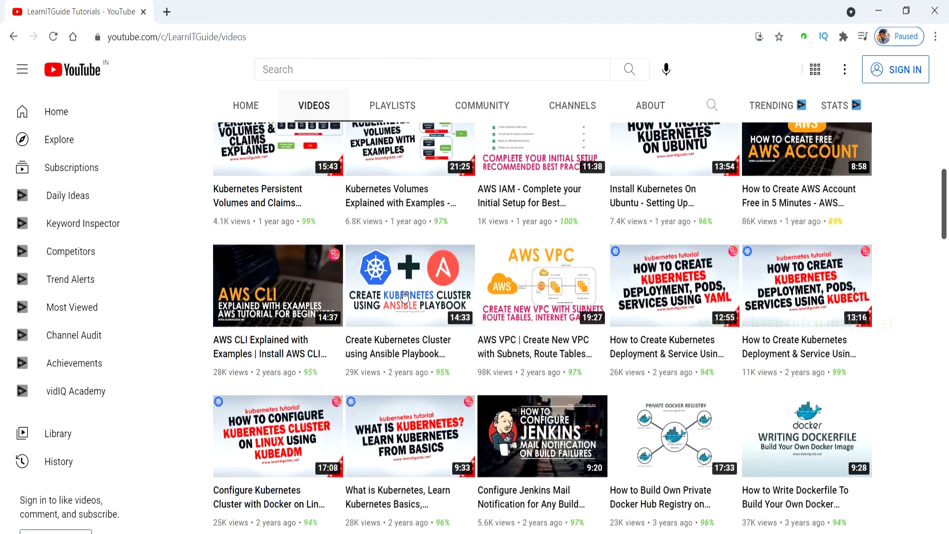
{"action": "scroll", "scroll_direction": "up", "scroll_amount": 3}
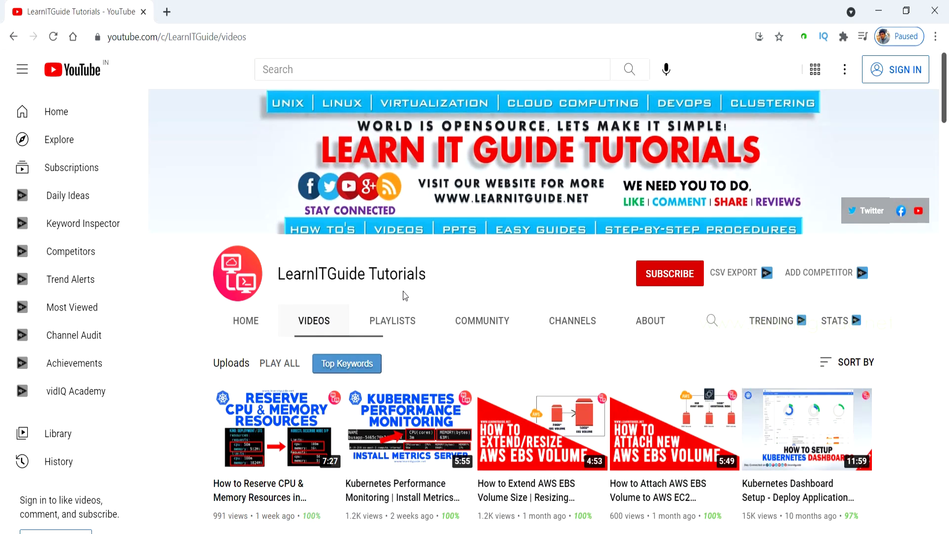
{"action": "scroll", "scroll_direction": "down", "scroll_amount": 3}
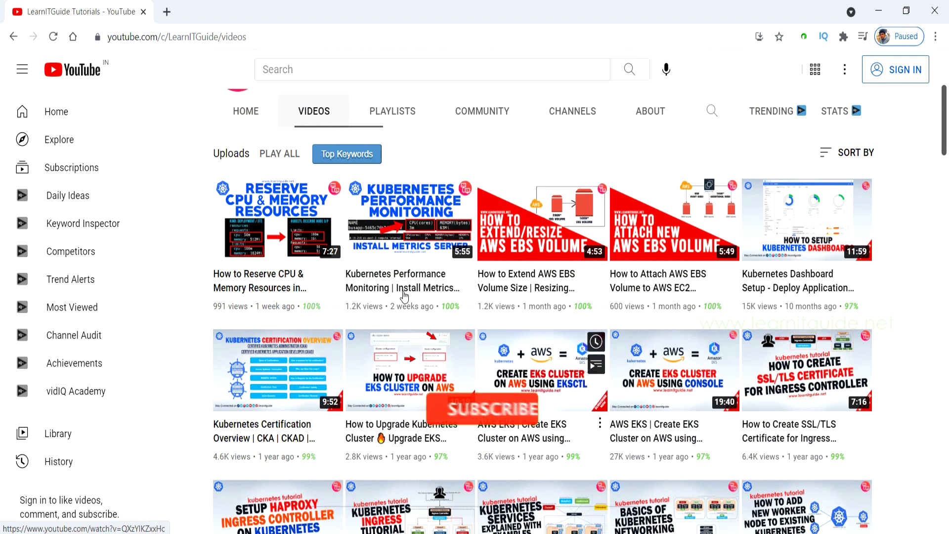
{"action": "left_click", "coordinate": [484, 407]}
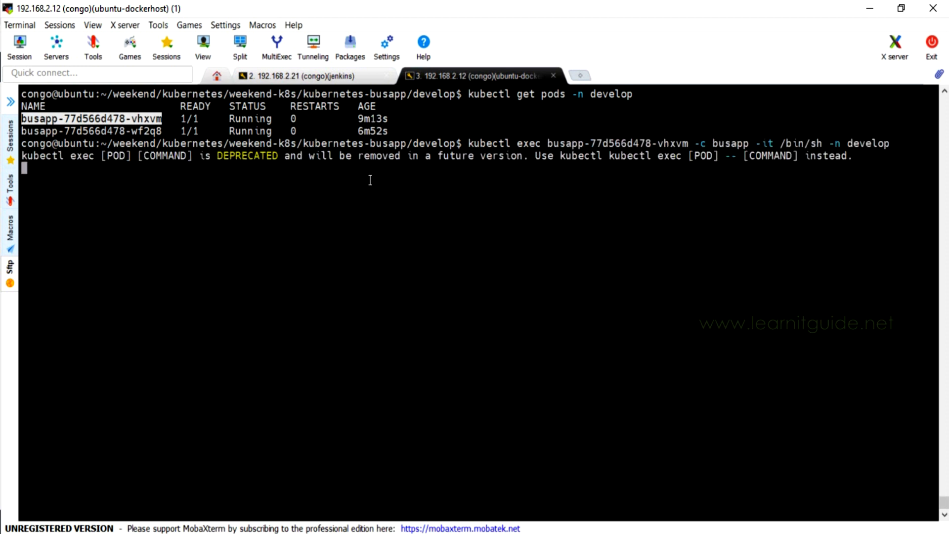
- Confirm /tmp/data is 2.0G with df -h, then list the PV, develop PVCs and pods
{"action": "type", "text": "bash"}
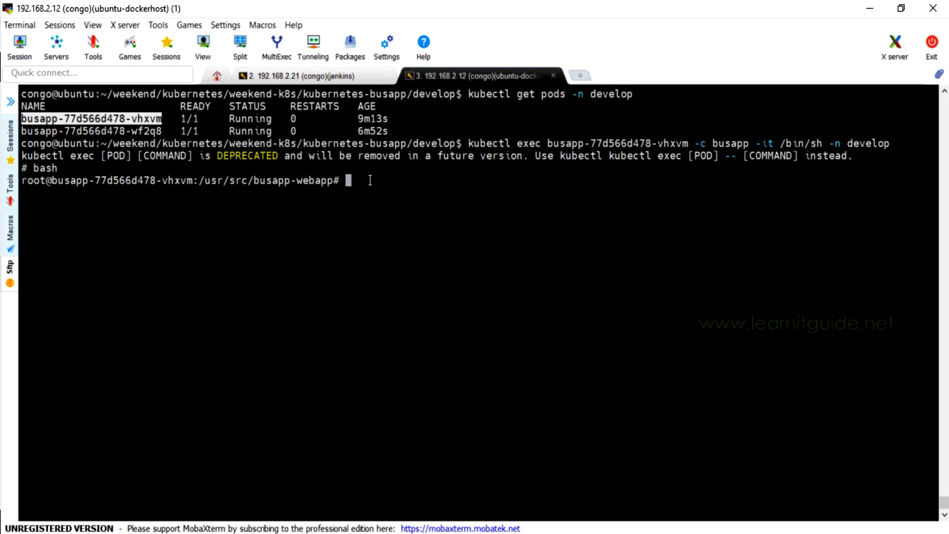
{"action": "type", "text": "df -h"}
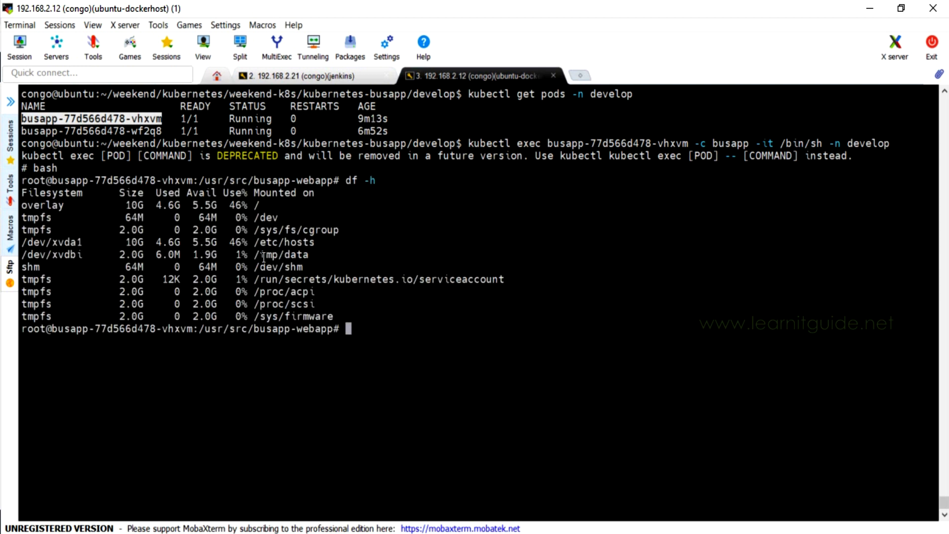
{"action": "type", "text": "kubectl get pv"}
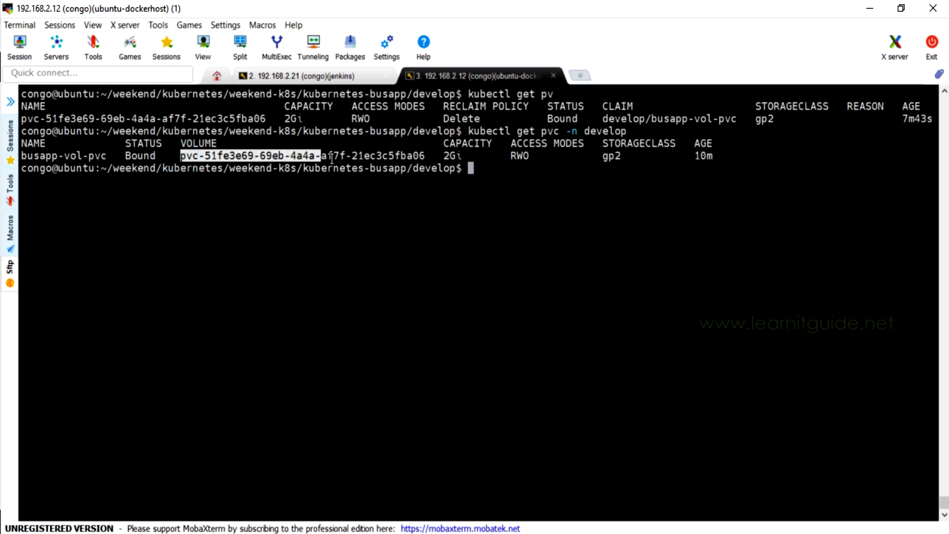
{"action": "type", "text": "kubectl get pvc -n develop"}
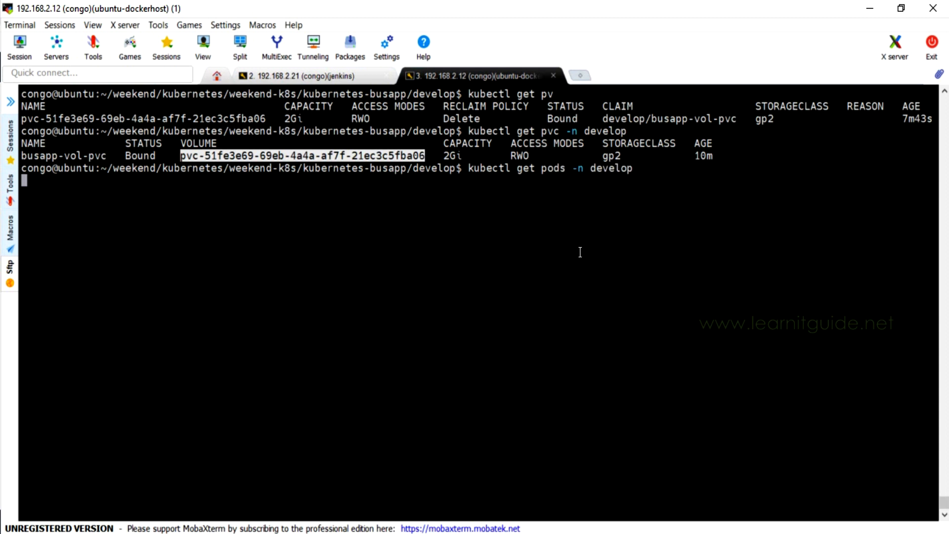
{"action": "key", "text": "Return"}
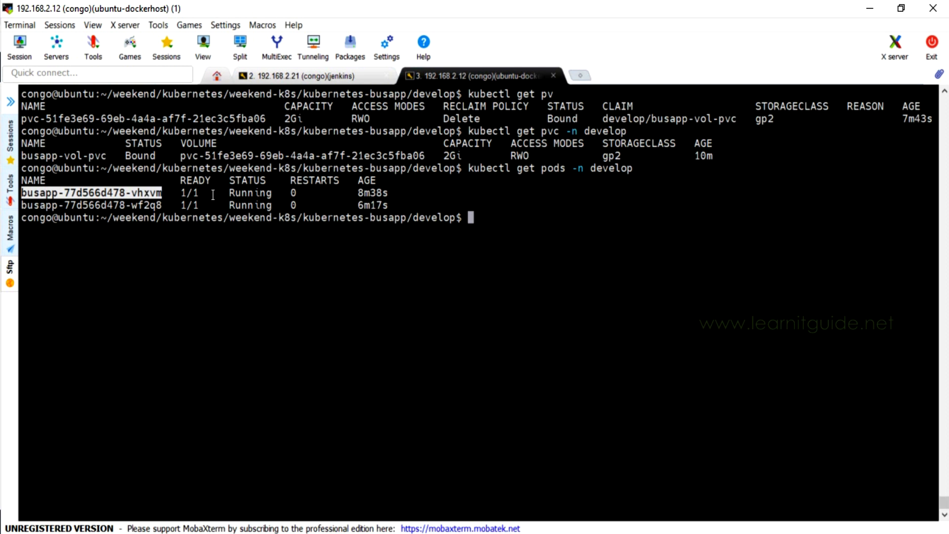
{"action": "key", "text": "Ctrl+r"}
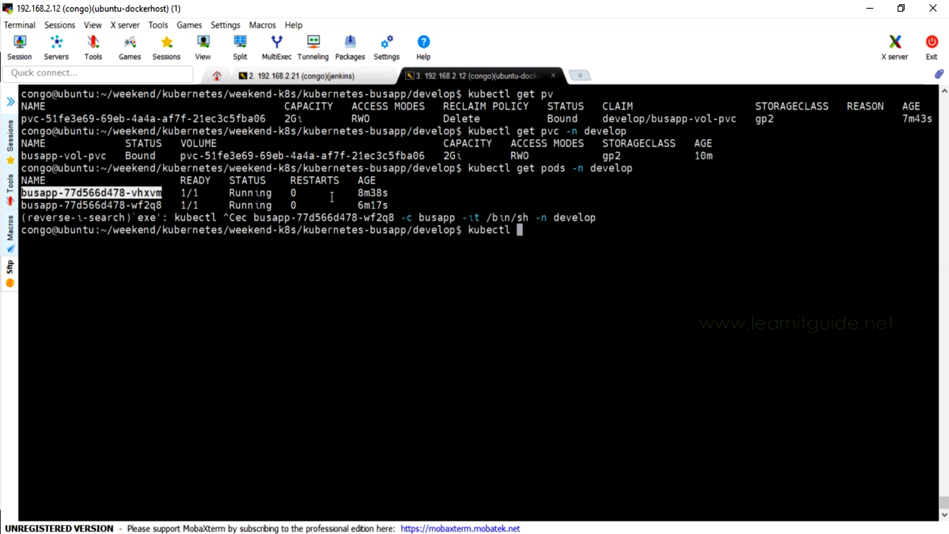
{"action": "type", "text": "-n develop describe pods"}
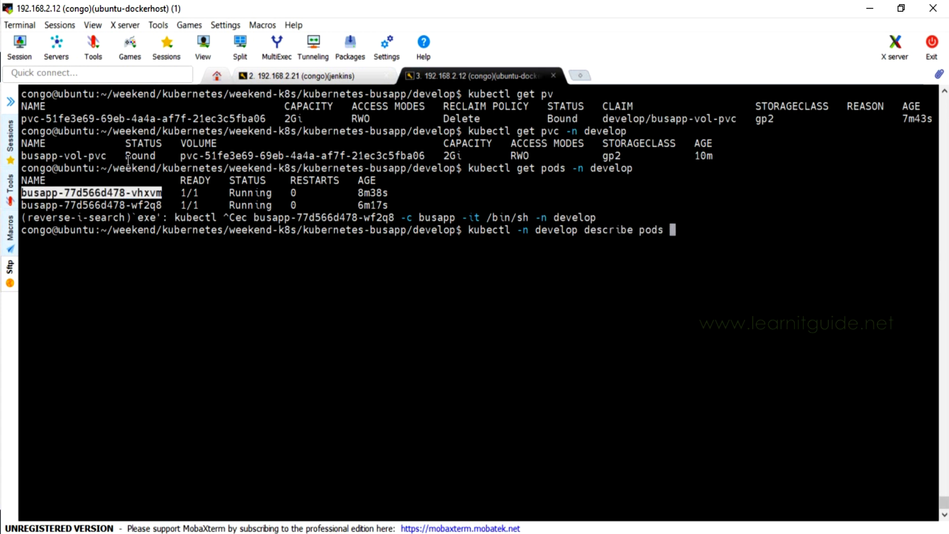
- Describe the develop pods and select attached volume pvc-51fe3e69-69eb-4a4a-af7f-21ec3c5fba06
{"action": "key", "text": "Return"}
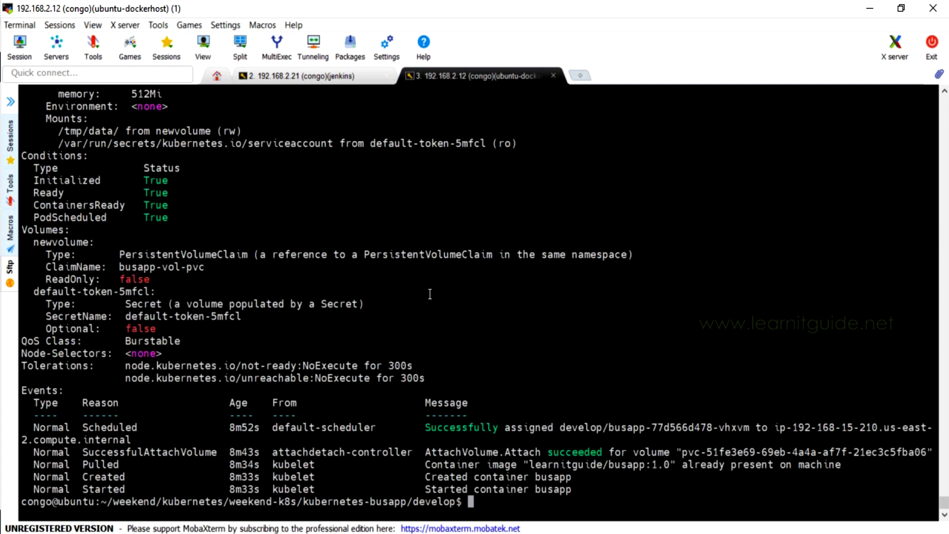
{"action": "double_click", "coordinate": [84, 131]}
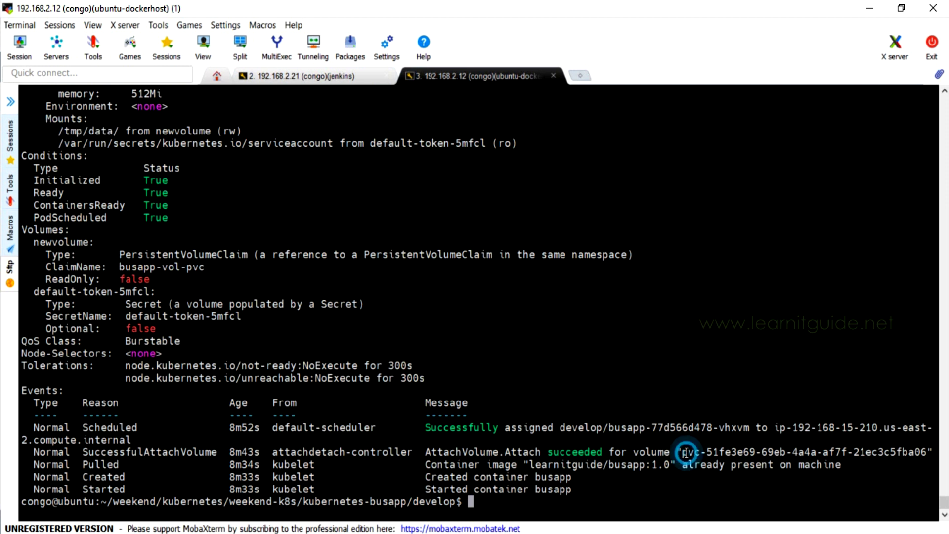
{"action": "left_click_drag", "start_coordinate": [684, 451], "coordinate": [902, 451]}
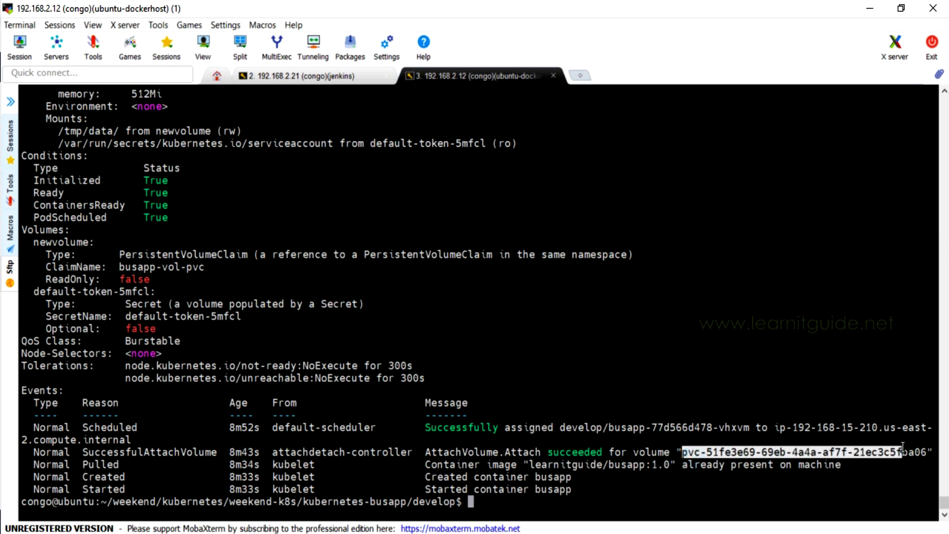
- List the develop pods, re-enter the busapp pod, and run df -h
{"action": "type", "text": "kubectl get pods -n develop"}
{"action": "type", "text": "exec"}
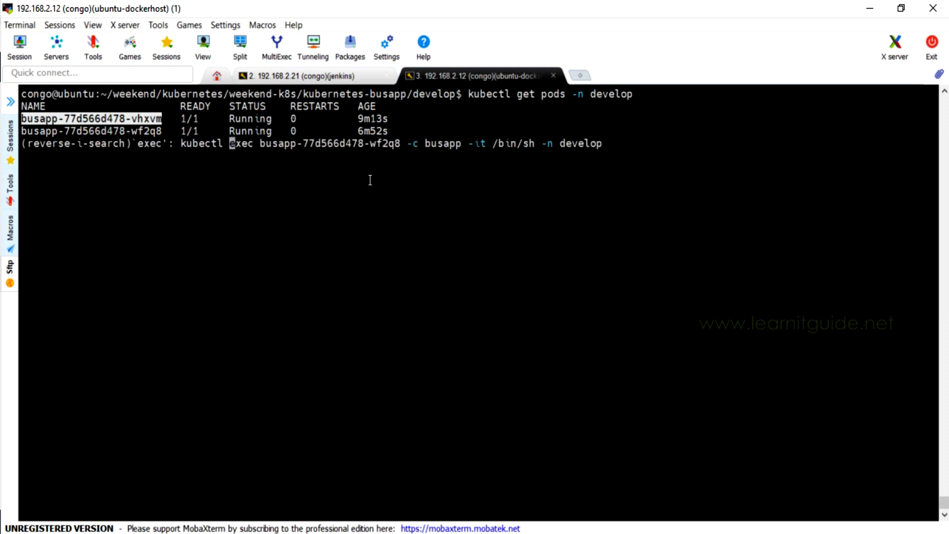
{"action": "key", "text": "Enter"}
{"action": "type", "text": "bash"}
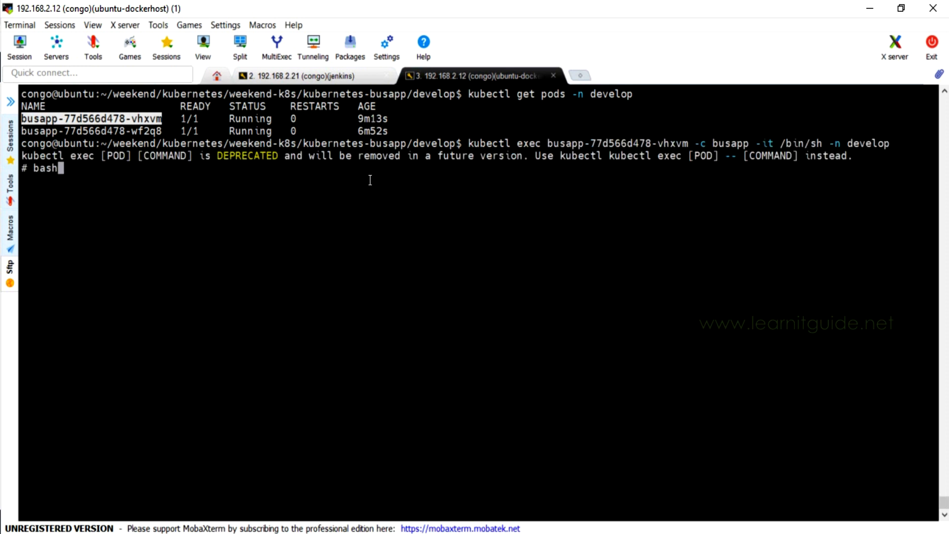
{"action": "type", "text": "df -h"}
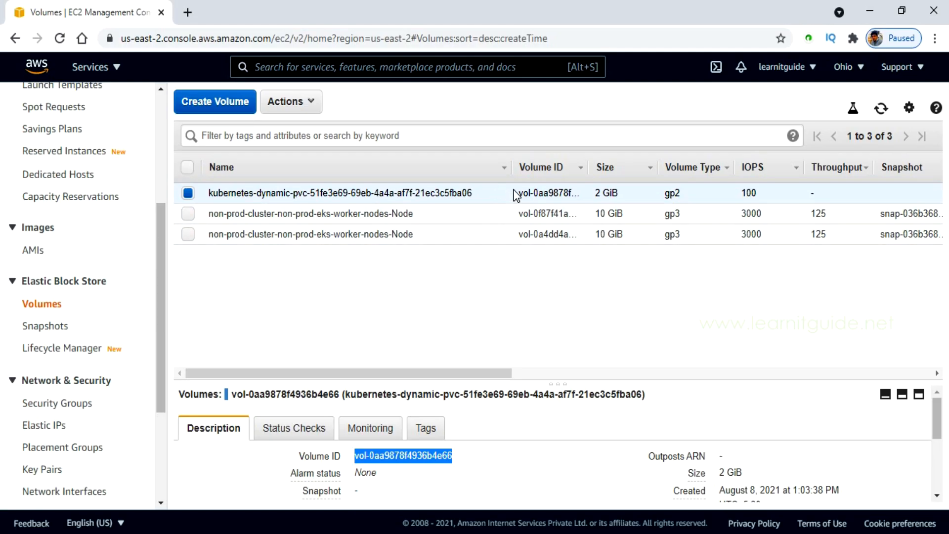
{"action": "mouse_move", "coordinate": [570, 286]}
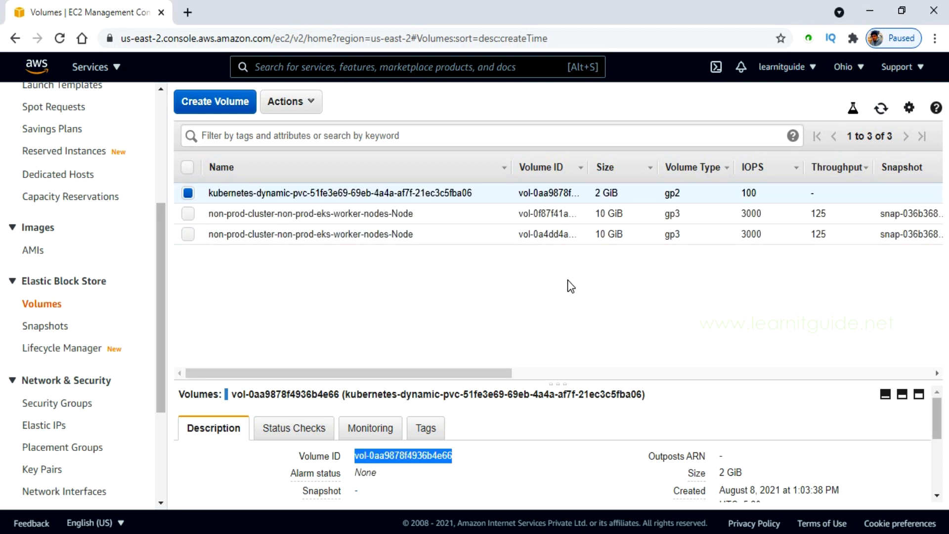
{"action": "mouse_move", "coordinate": [658, 199]}
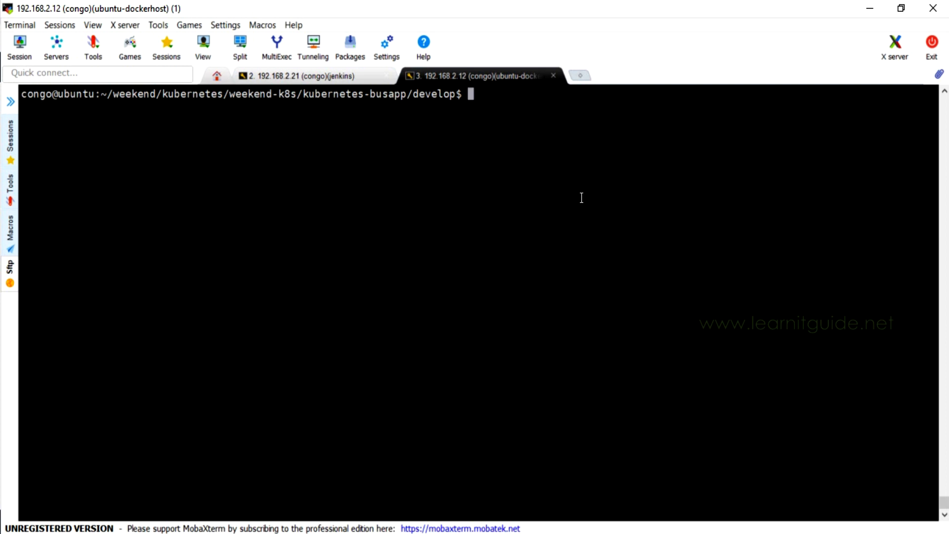
- Show the gp2 storage class with volume expansion false and the 2Gi pvc.yaml
{"action": "type", "text": "ku"}
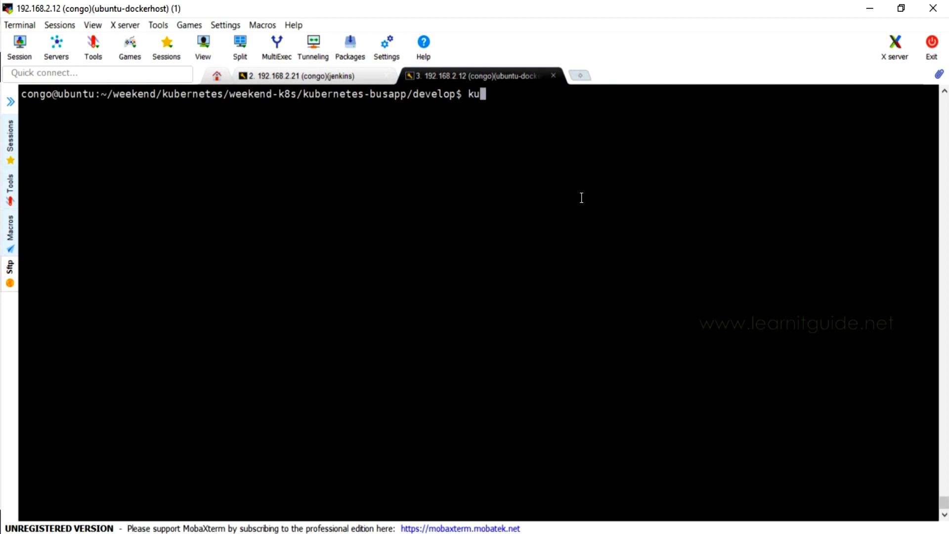
{"action": "type", "text": "bectl get s"}
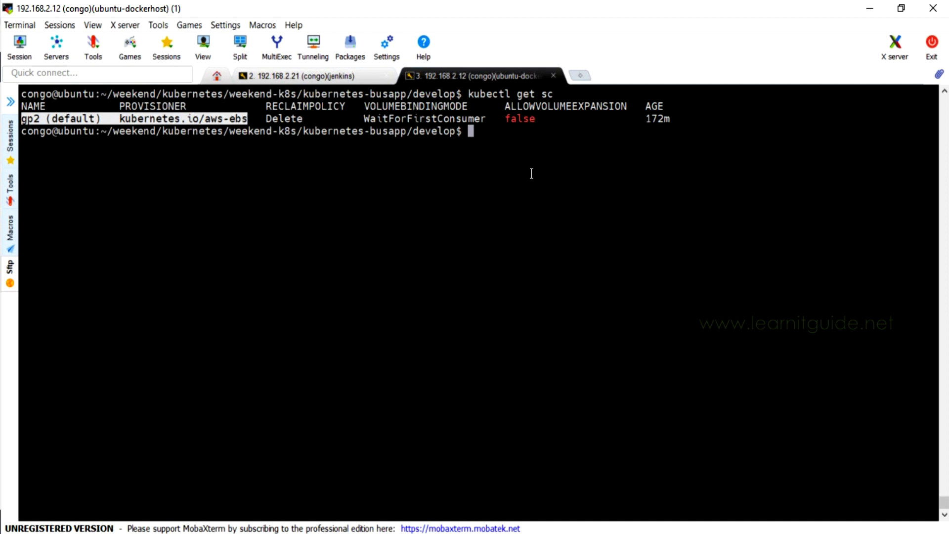
{"action": "type", "text": "cat pvc.yaml"}
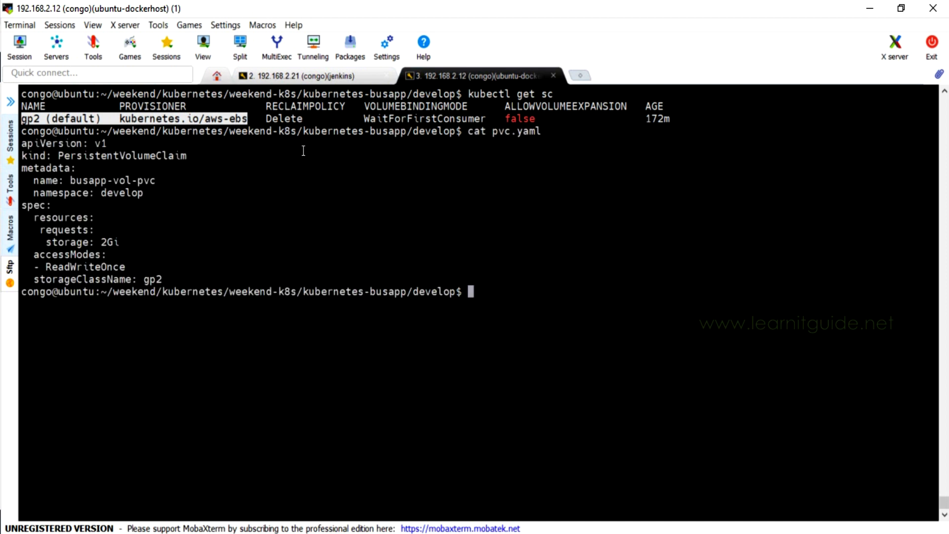
{"action": "double_click", "coordinate": [69, 280]}
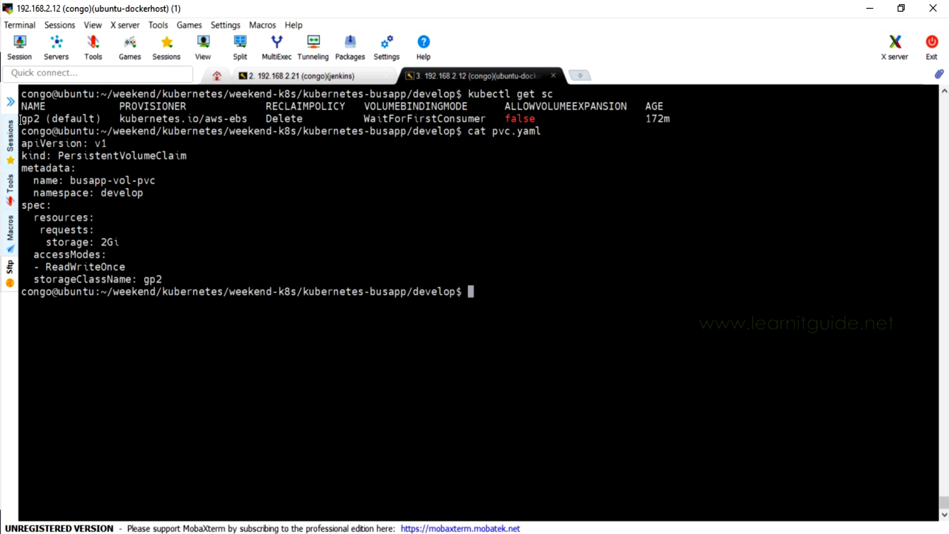
{"action": "double_click", "coordinate": [564, 106]}
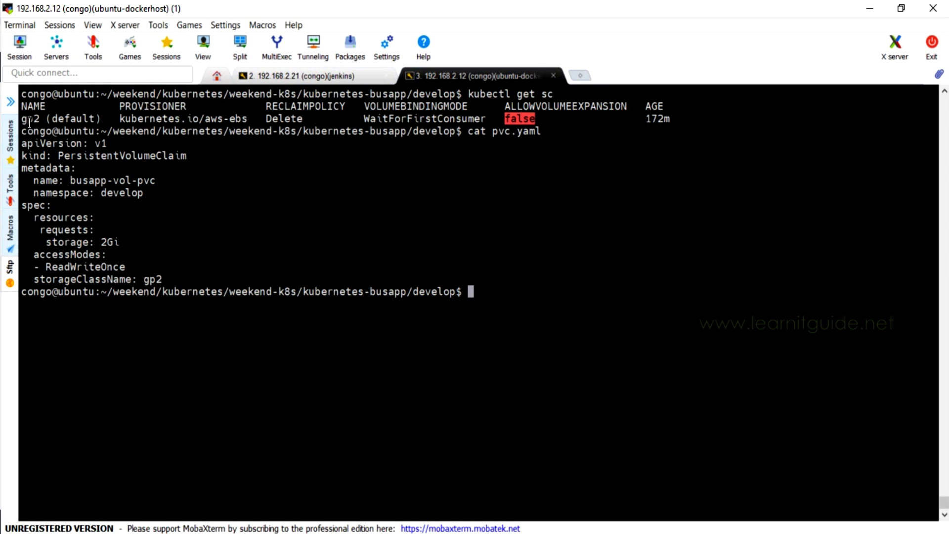
{"action": "type", "text": "kubectl edit sc"}
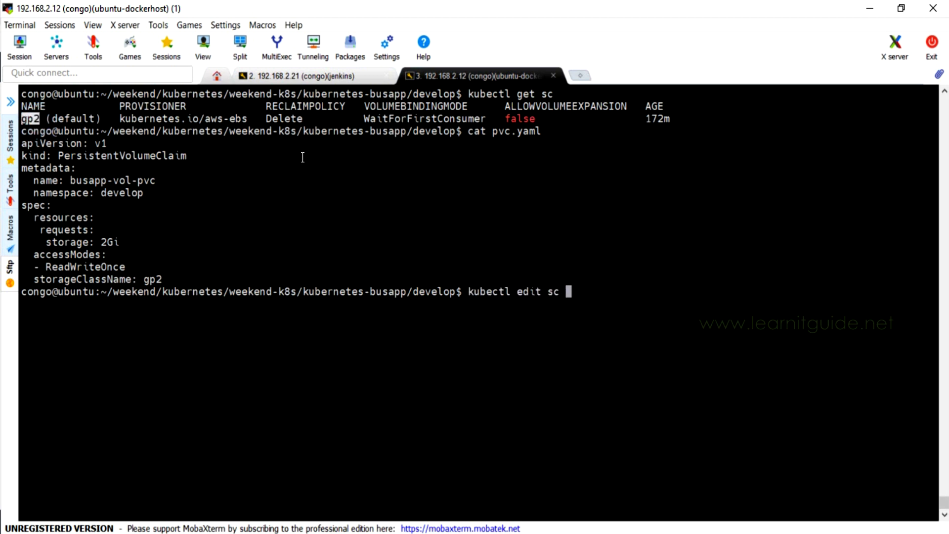
- Add allowVolumeExpansion: true to storage class gp2 and list storage classes to confirm
{"action": "type", "text": "gp2"}
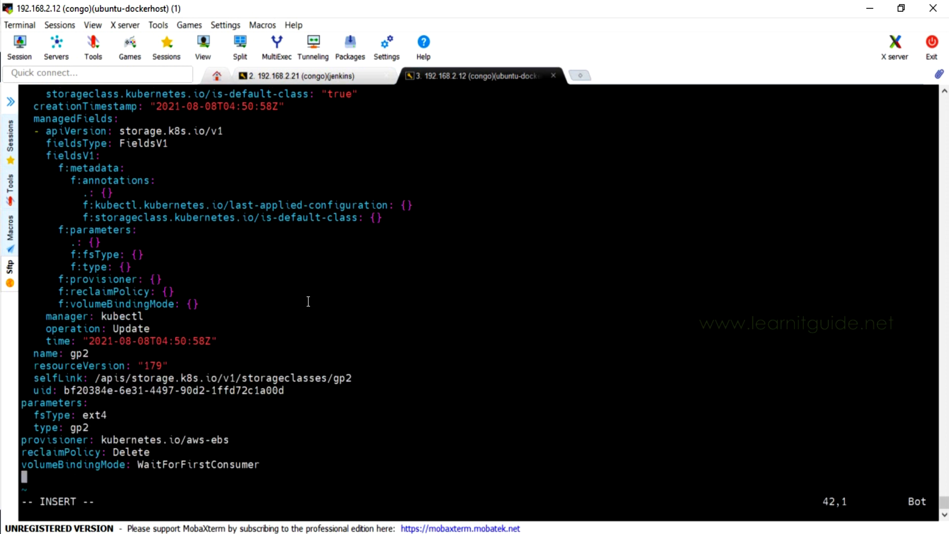
{"action": "type", "text": "allo"}
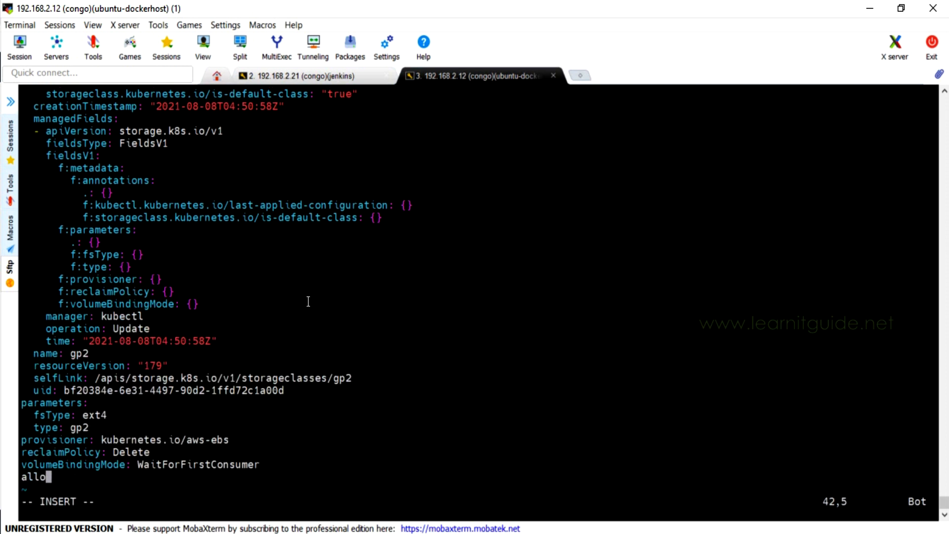
{"action": "type", "text": "wVolume"}
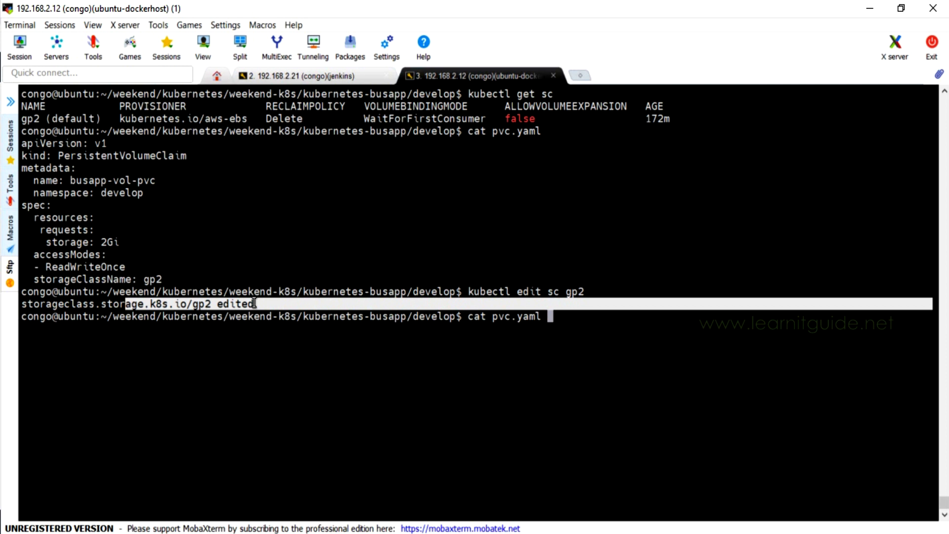
{"action": "type", "text": "kubectl get sc"}
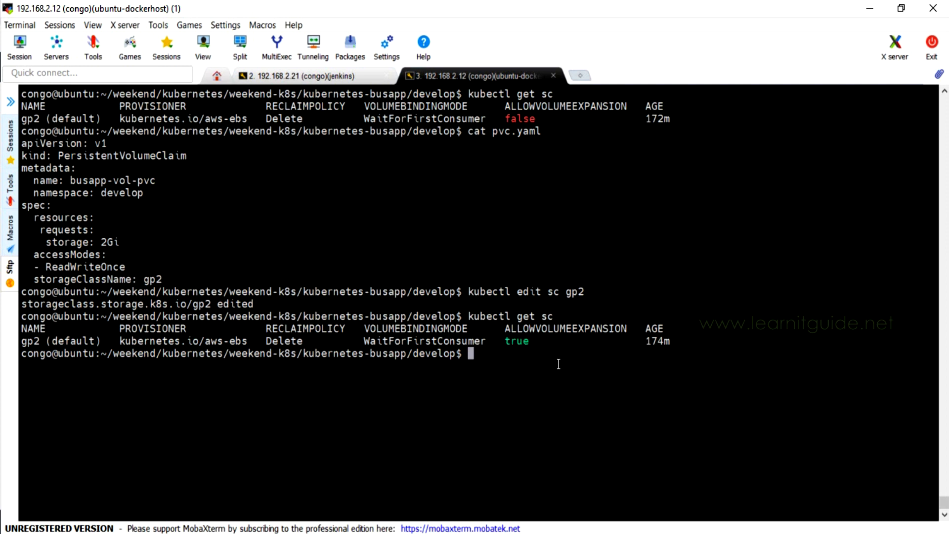
- Edit pvc.yaml to request 4Gi, apply it, and see busapp-vol-pvc still at 2Gi
{"action": "type", "text": "vim"}
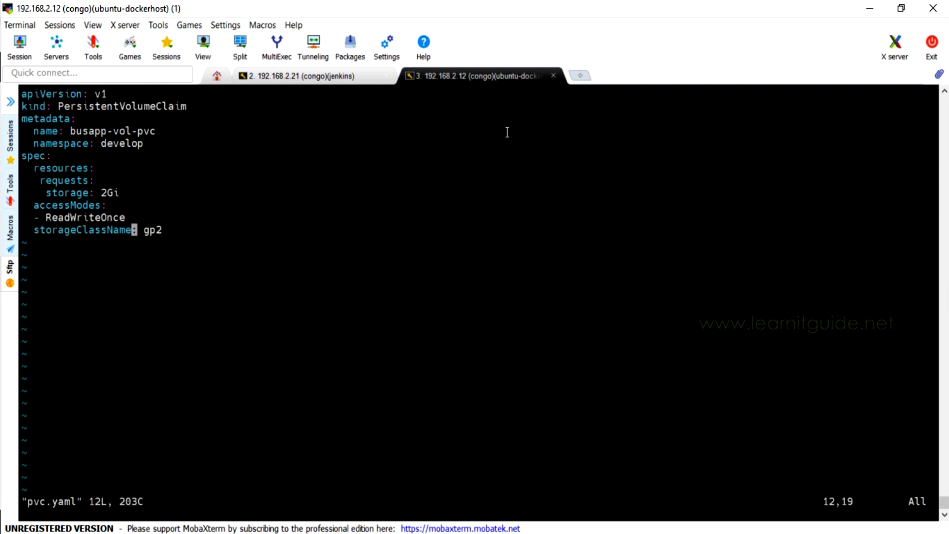
{"action": "left_click", "coordinate": [106, 193]}
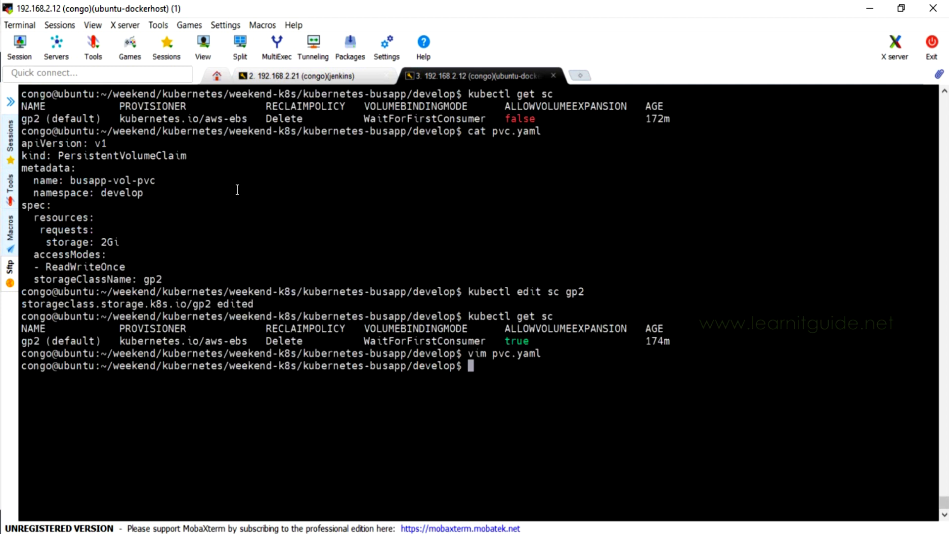
{"action": "type", "text": "kubectl apply -f pvc.yaml"}
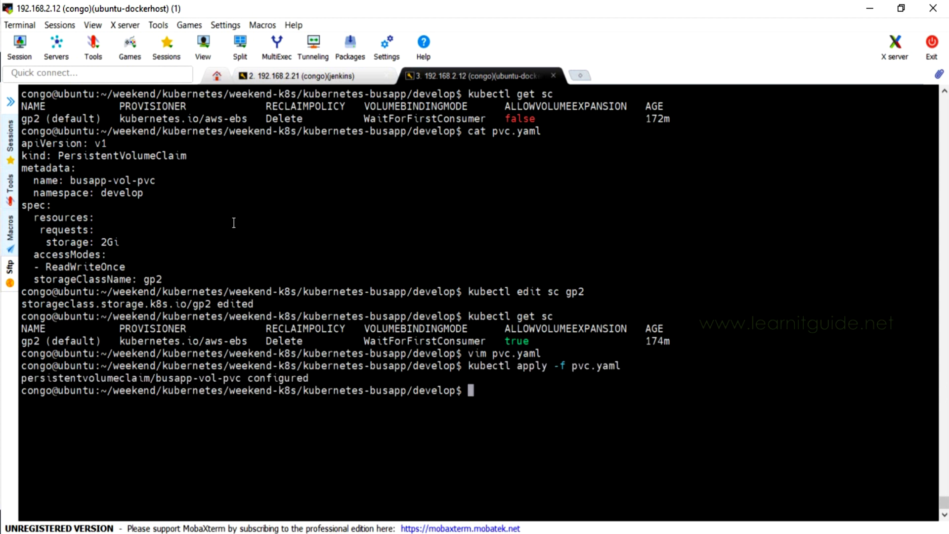
{"action": "type", "text": "vim pvc.yaml"}
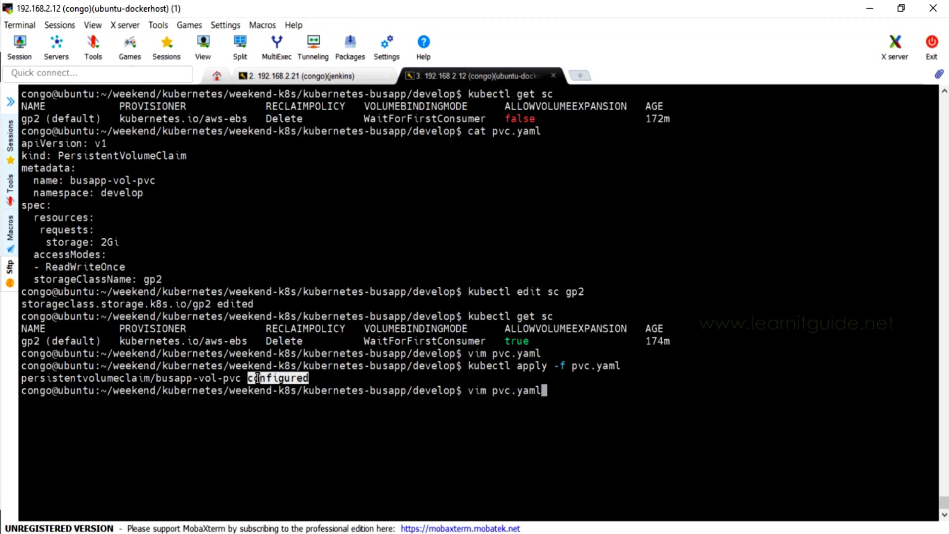
{"action": "type", "text": "kubectl -n develop get pvc"}
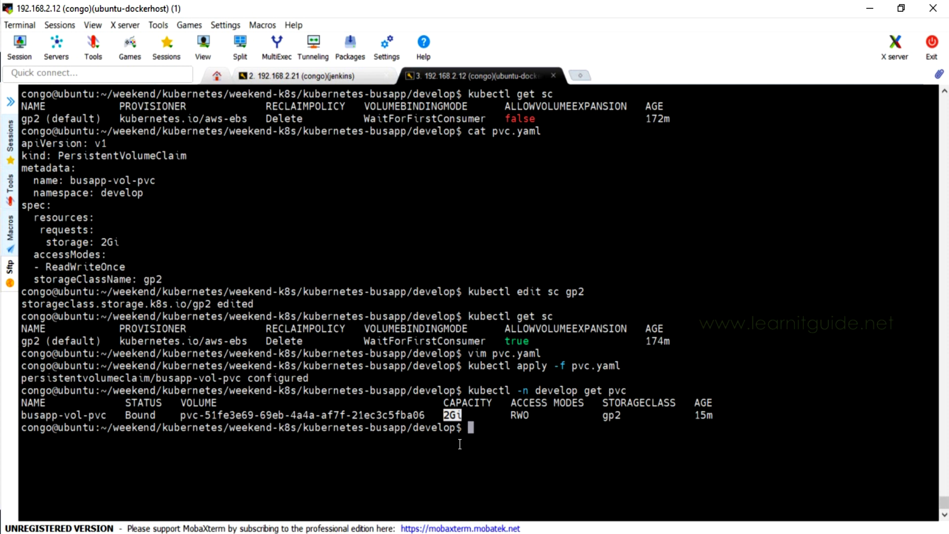
- Delete pod busapp-77d566d478-vhxvm and exec into its replacement busapp-77d566d478-q7bbj
{"action": "type", "text": "vim"}
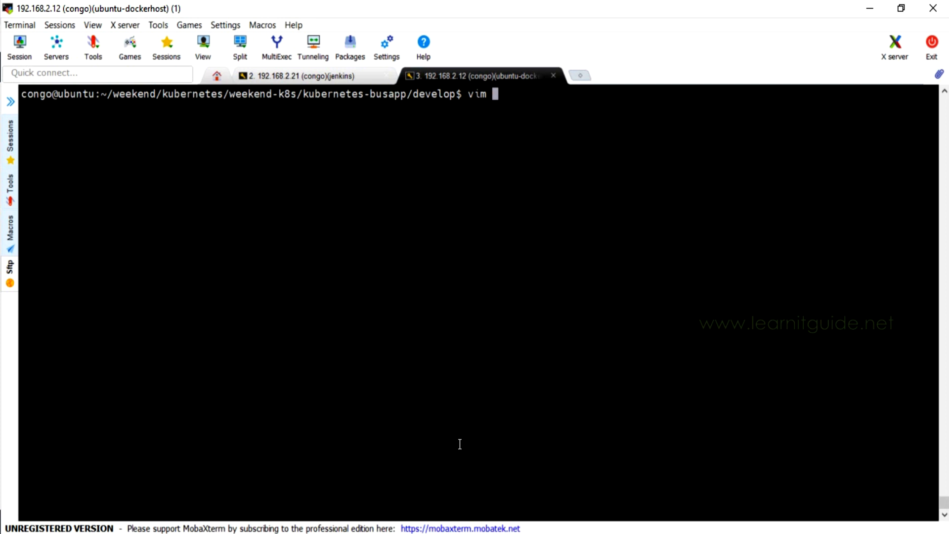
{"action": "type", "text": "busapp.yaml"}
{"action": "type", "text": "kubectl get pods -n develo"}
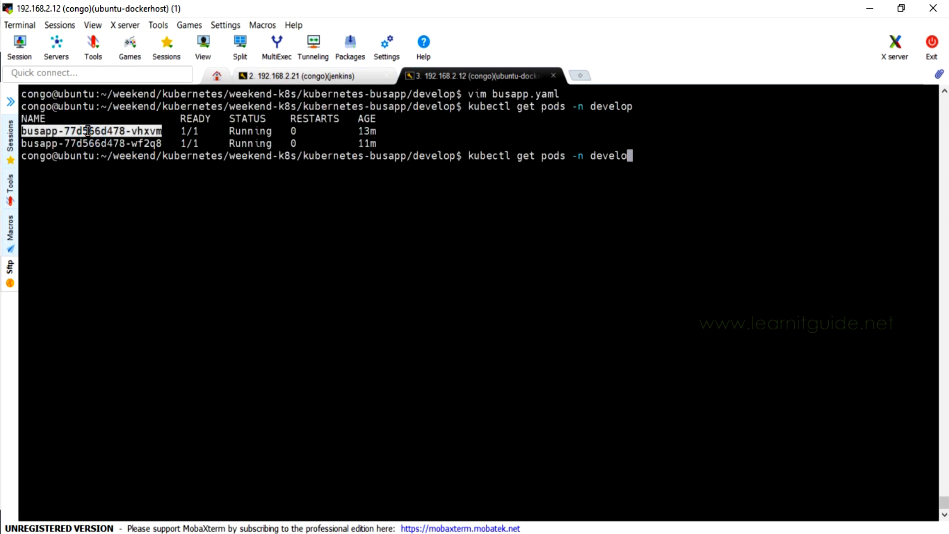
{"action": "type", "text": "kubectl -n develop delete pod busapp-77d566d478-vhxvm"}
{"action": "type", "text": "kubectl get pods -n develop"}
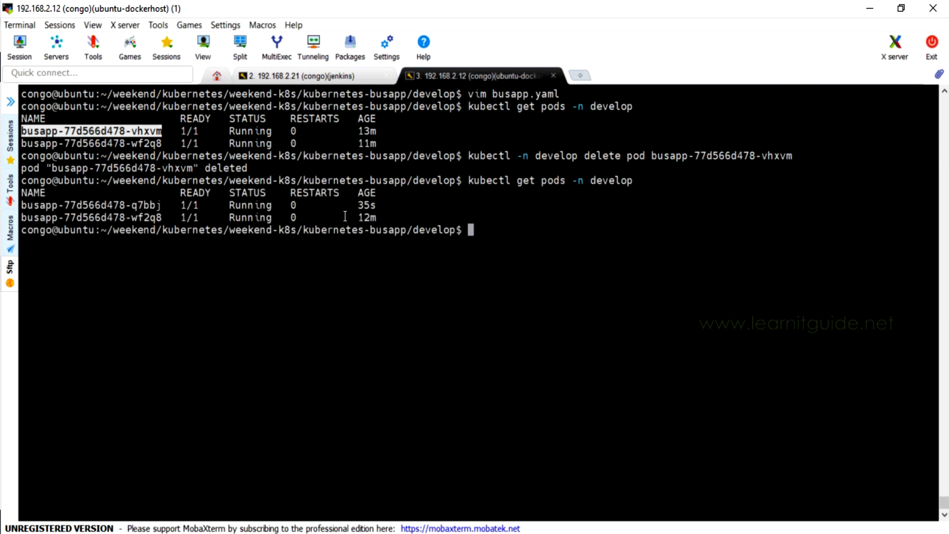
{"action": "left_click", "coordinate": [122, 205]}
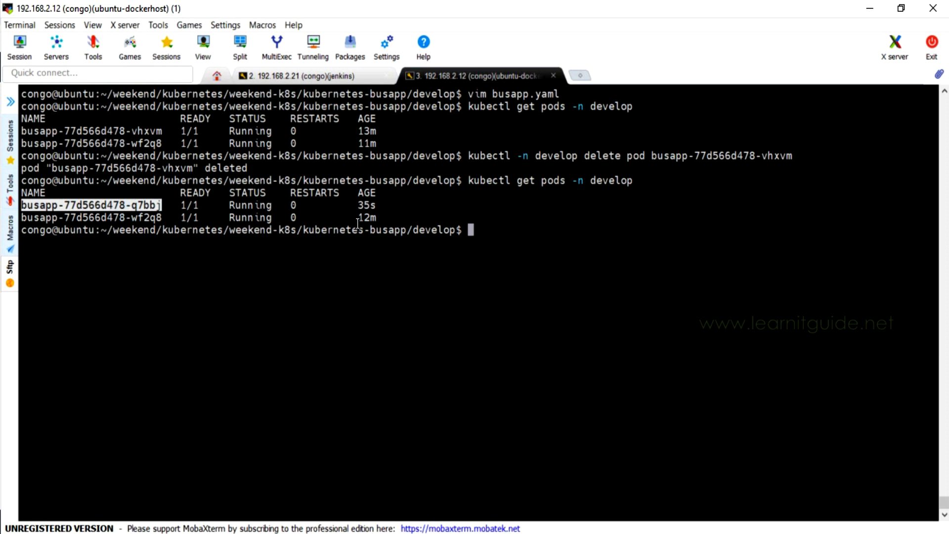
{"action": "key", "text": "Ctrl+r"}
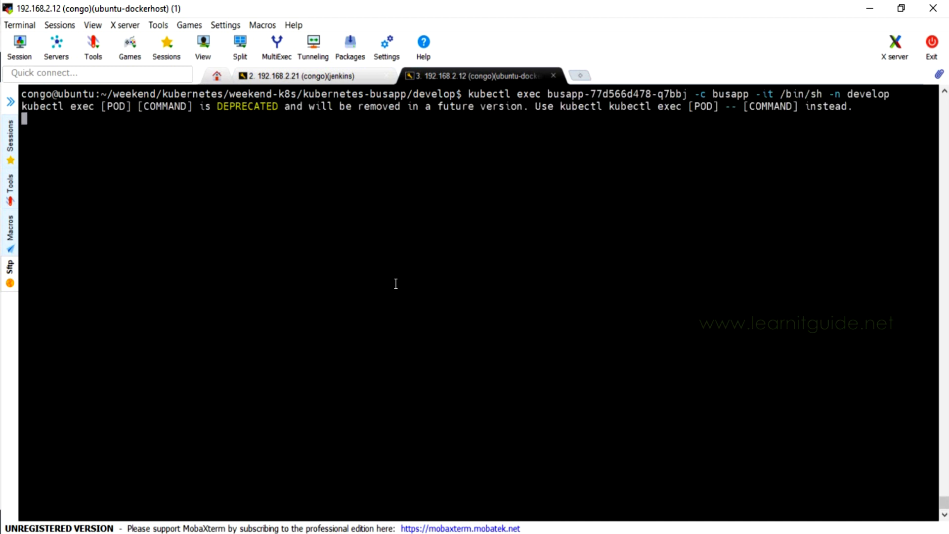
- Run df -h in the new pod and highlight /tmp/data's 3.9G size
{"action": "type", "text": "bash"}
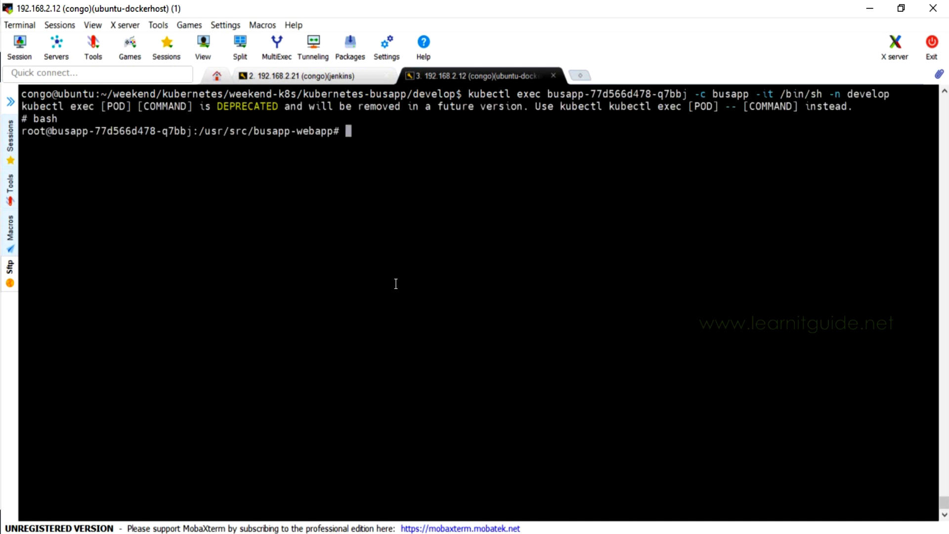
{"action": "type", "text": "df -h"}
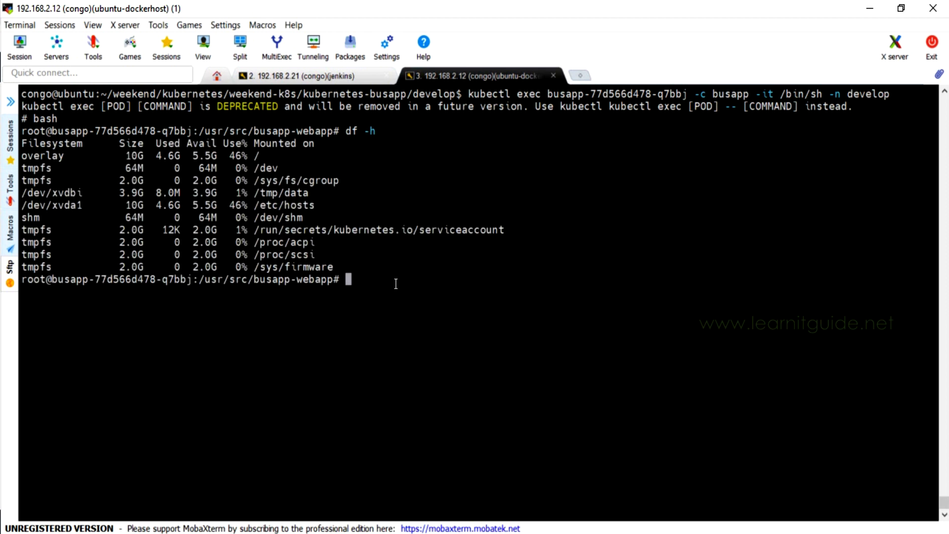
{"action": "double_click", "coordinate": [130, 193]}
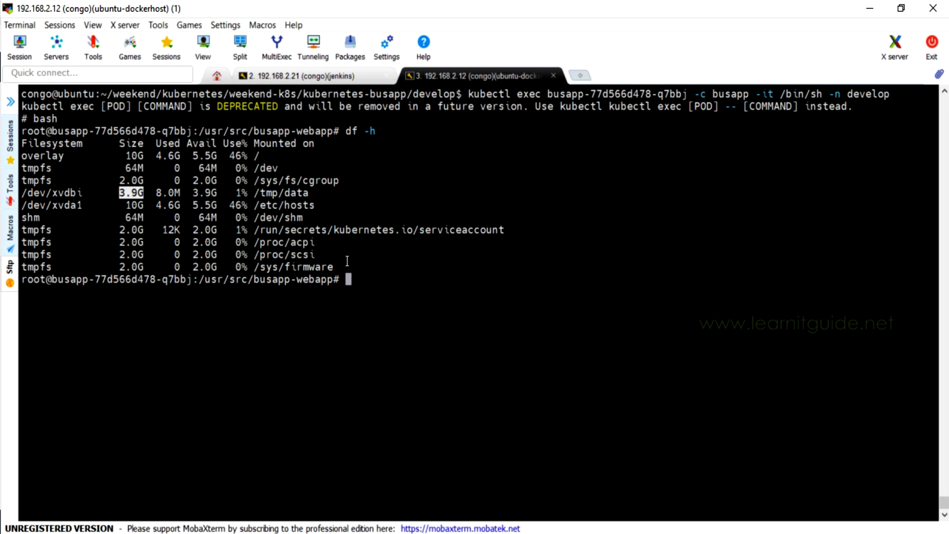
- Exit the pod, describe busapp-77d566d478-q7bbj, and list the develop pods
{"action": "type", "text": "exit"}
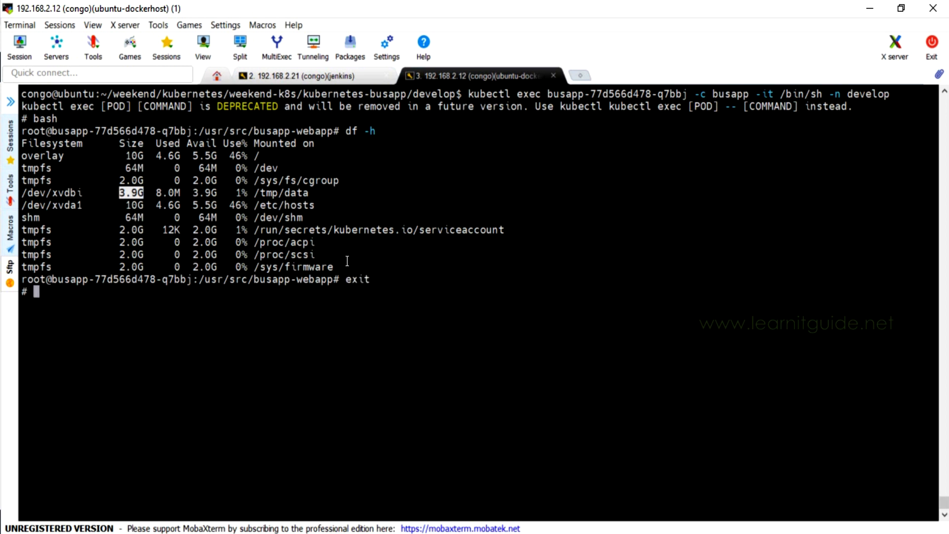
{"action": "type", "text": "kubectl -n develop describe pod busapp-77d566d478-q7bbj"}
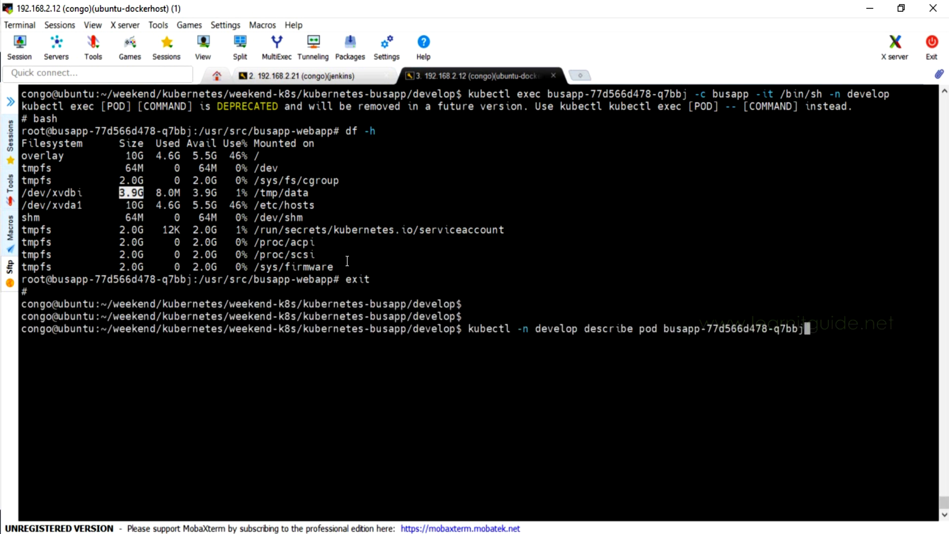
{"action": "type", "text": "kubectl get pods -n develop"}
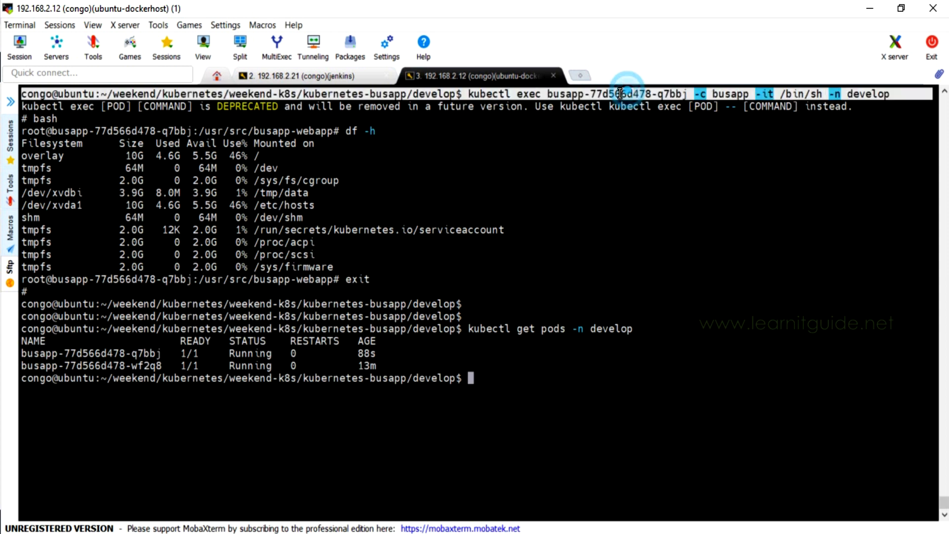
- Highlight busapp-vol-pvc's new 4Gi capacity in the develop PVC listing
{"action": "double_click", "coordinate": [74, 353]}
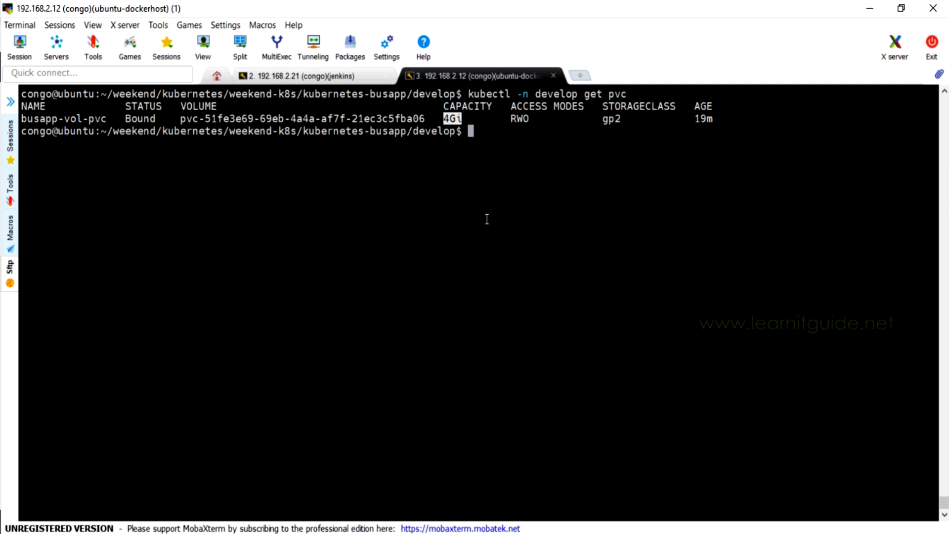
- List the develop PVCs and display pvc.yaml requesting 4Gi storage
{"action": "type", "text": "kubectl -n develop get pvc"}
{"action": "type", "text": "kubectl get s"}
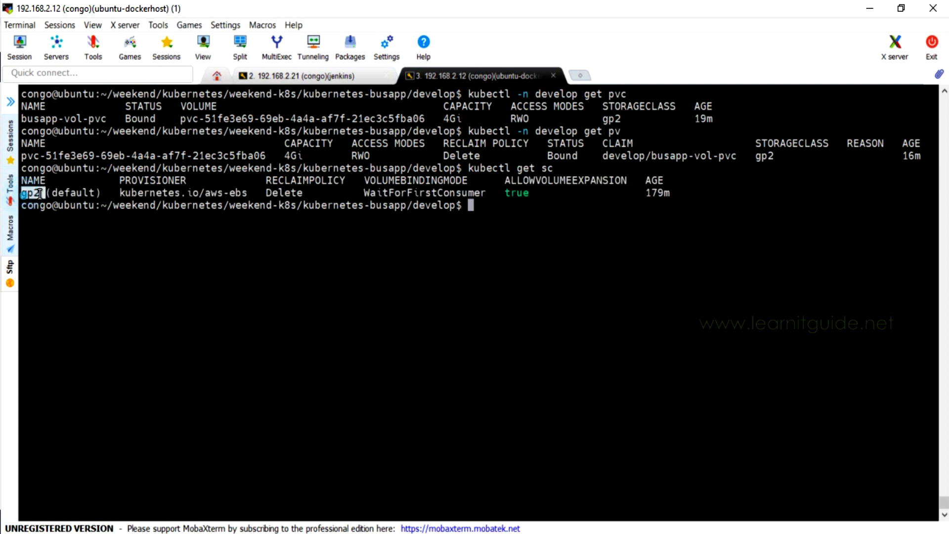
{"action": "type", "text": "cat pvc.yaml"}
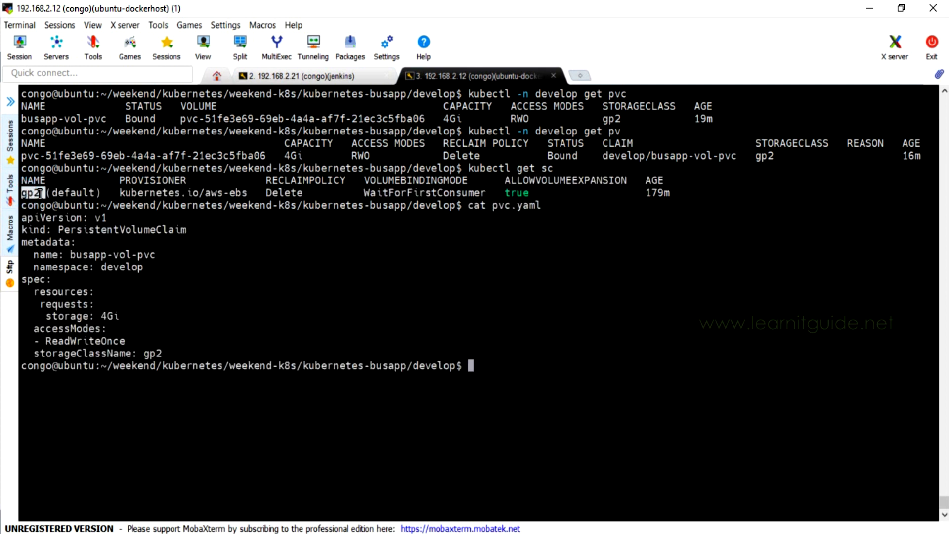